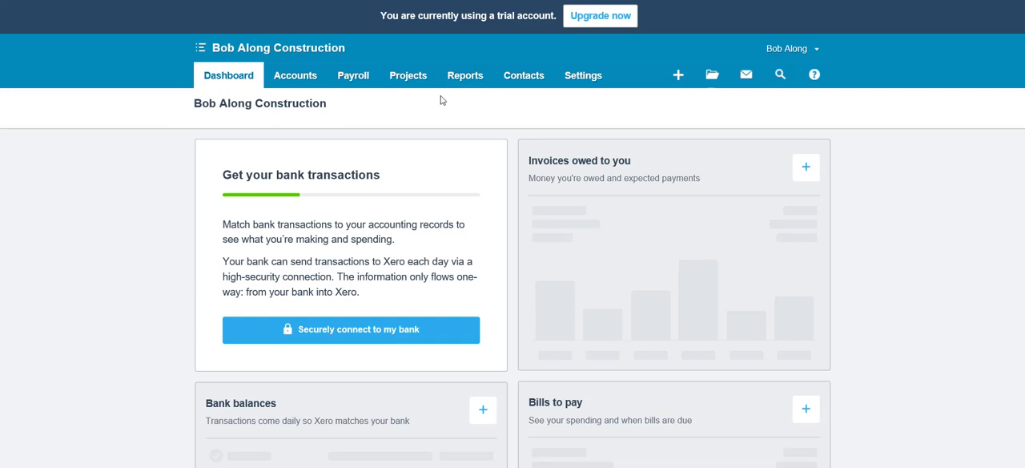
Go to Xero's General Settings and open the Users list for the organization.
left_click(583, 74)
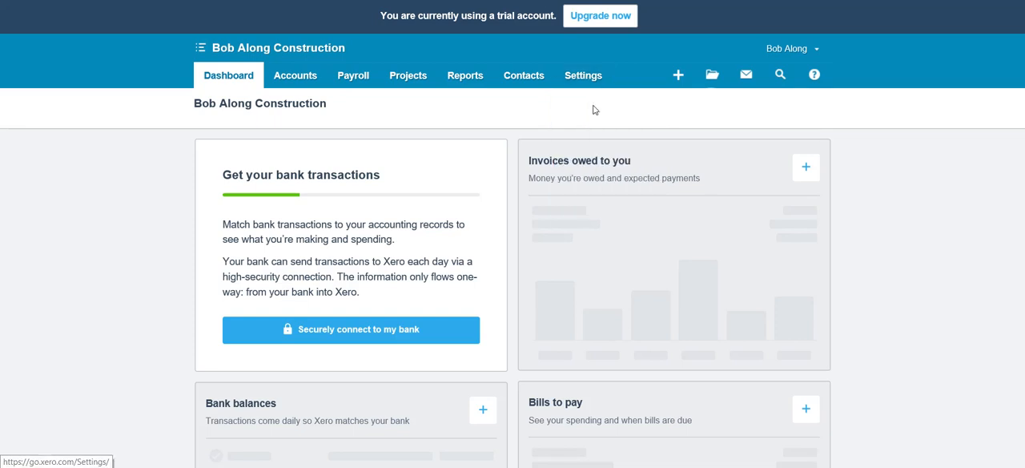
left_click(583, 75)
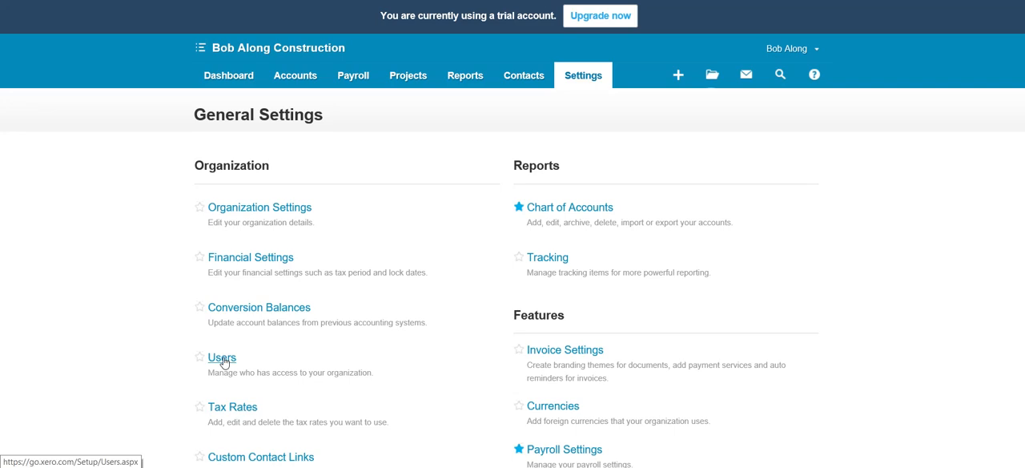
left_click(222, 357)
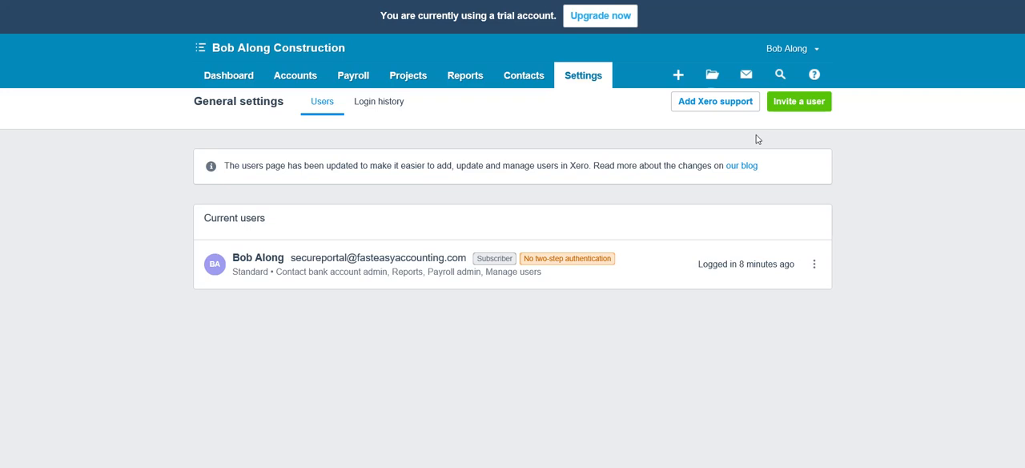
mouse_move(798, 101)
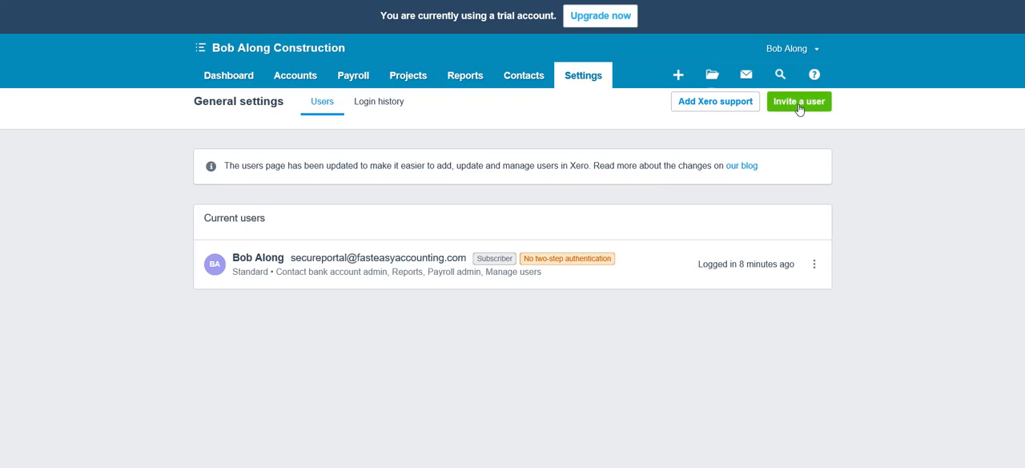
left_click(799, 100)
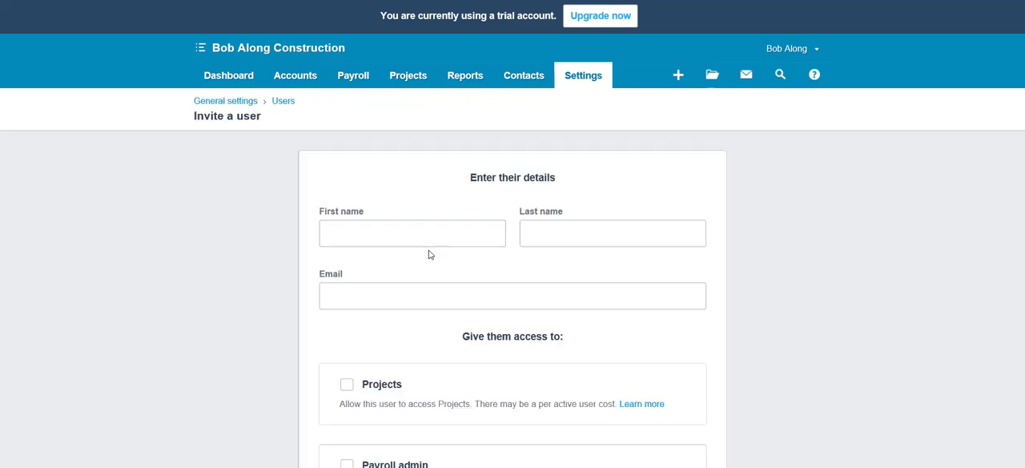
left_click(412, 233)
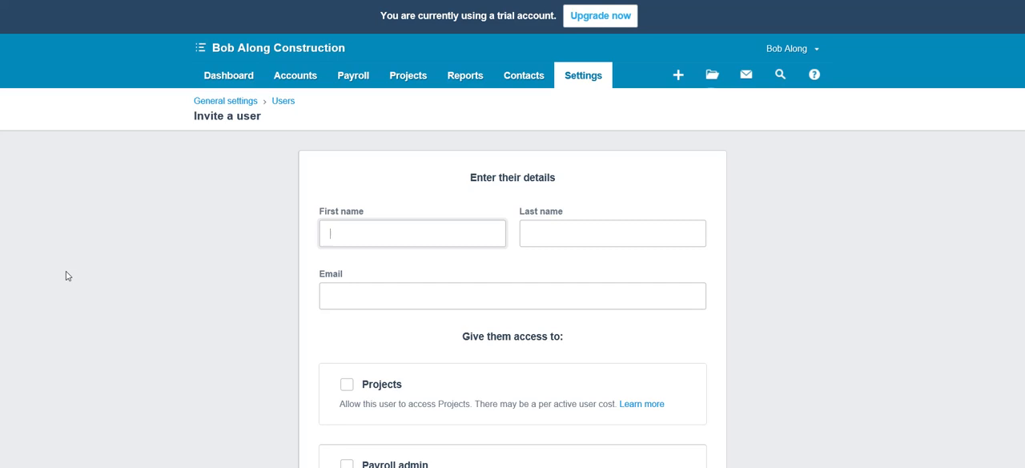
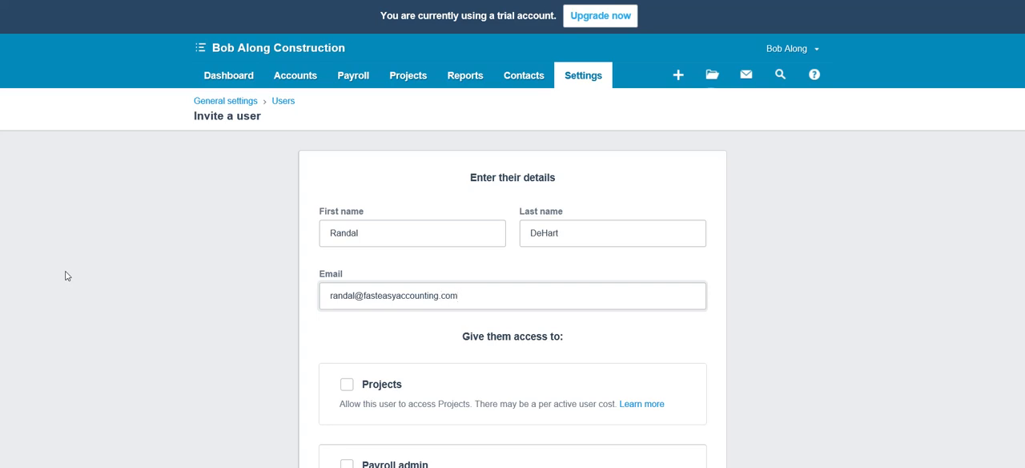
Grant the invited user Projects access at Admin level plus Payroll admin access.
scroll("down", 3)
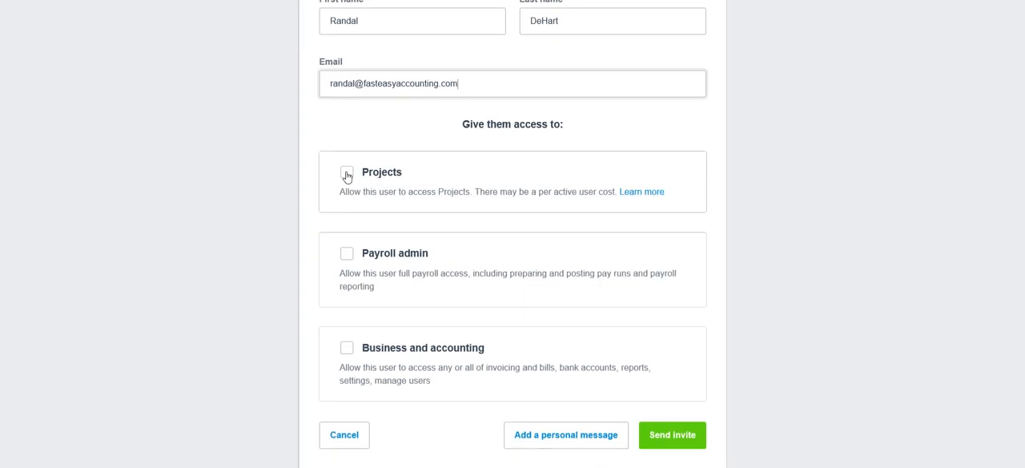
left_click(347, 171)
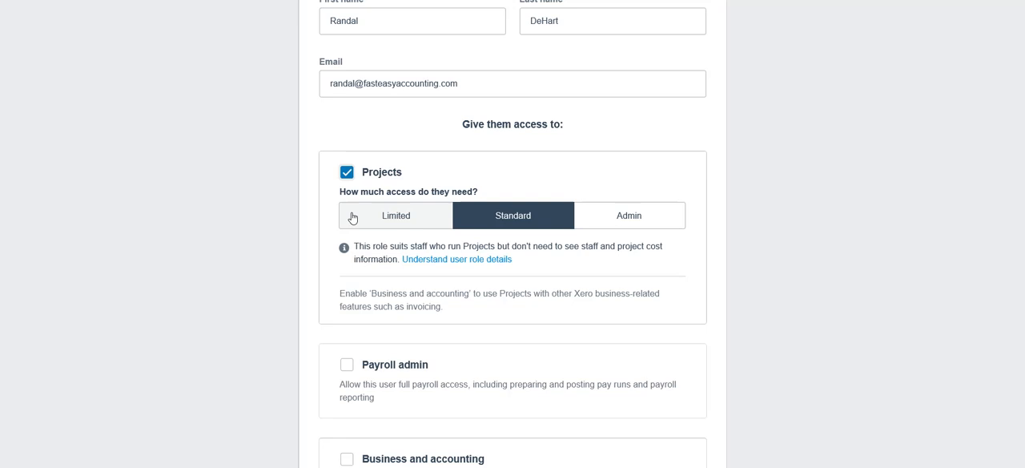
left_click(628, 215)
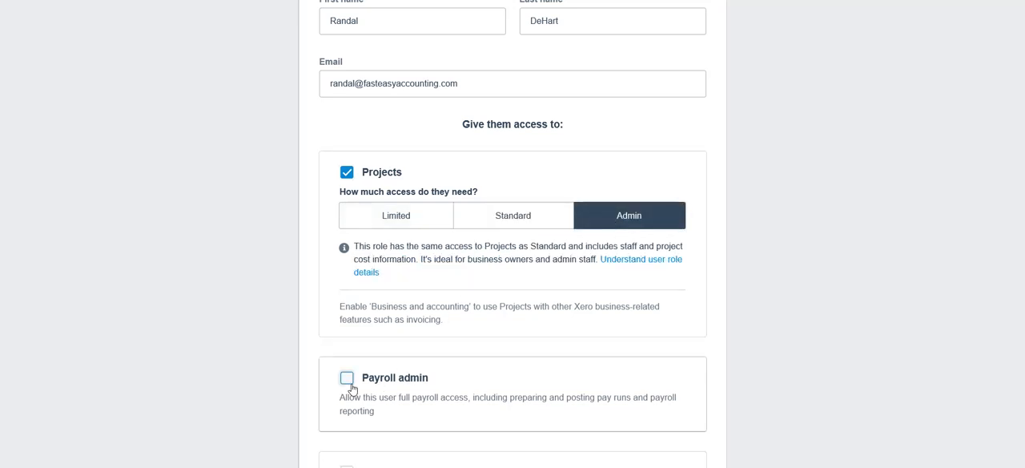
left_click(347, 378)
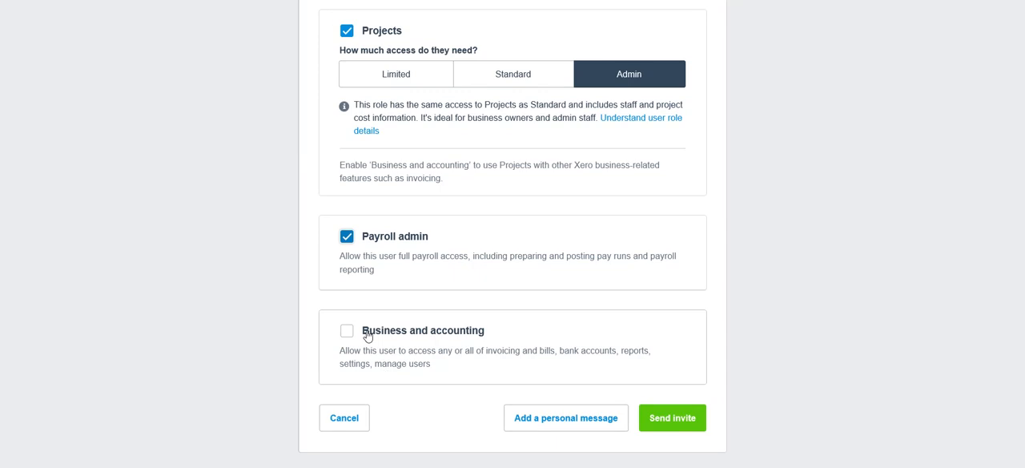
left_click(347, 331)
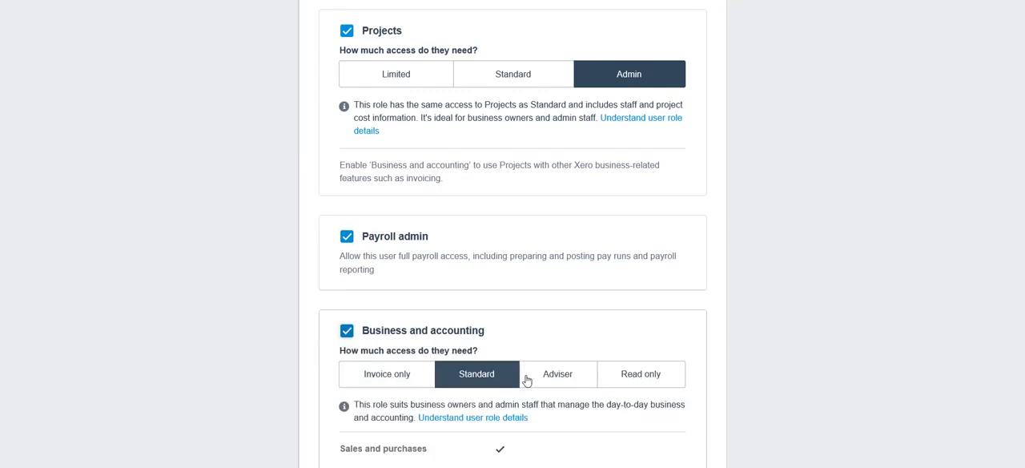
Set business and accounting access to Adviser and tick Manage users.
scroll("down", 3)
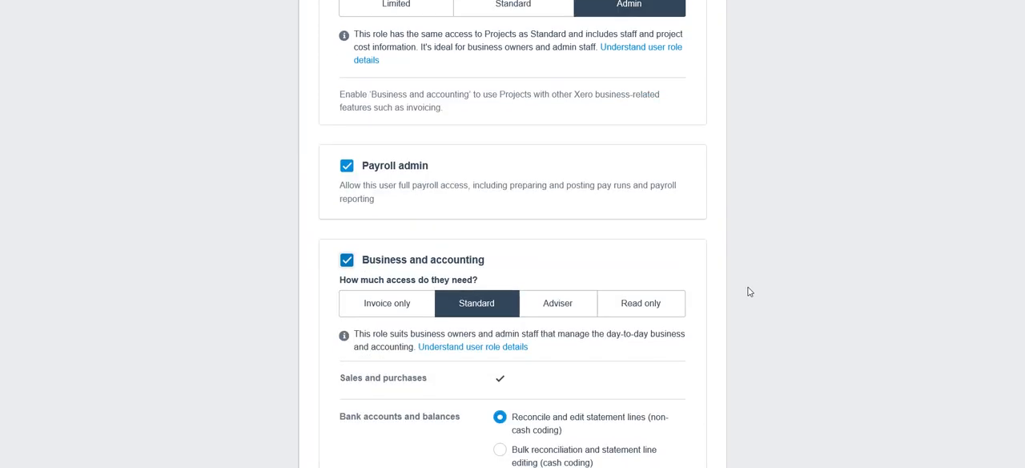
mouse_move(557, 303)
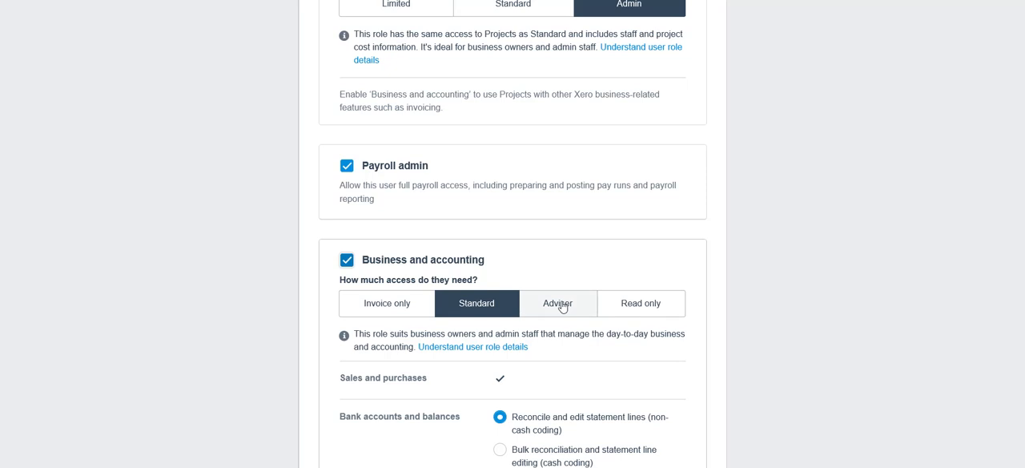
left_click(557, 303)
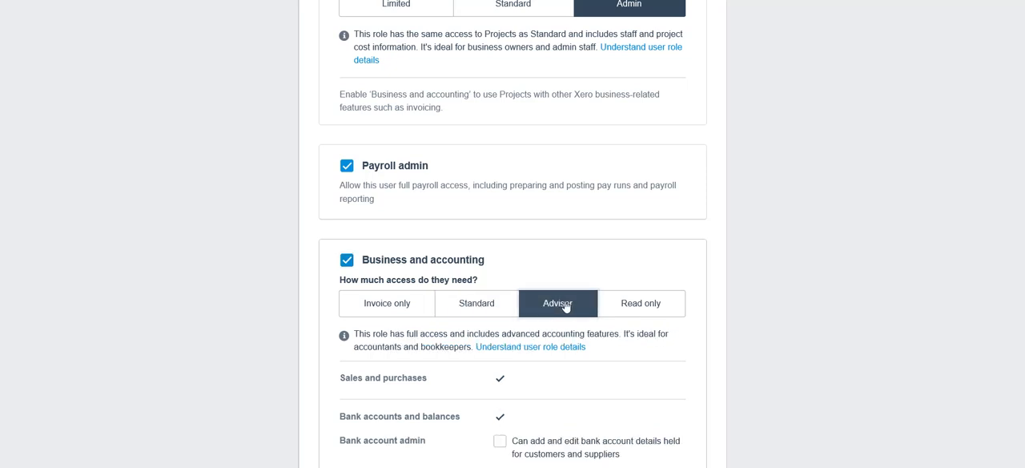
scroll("down", 3)
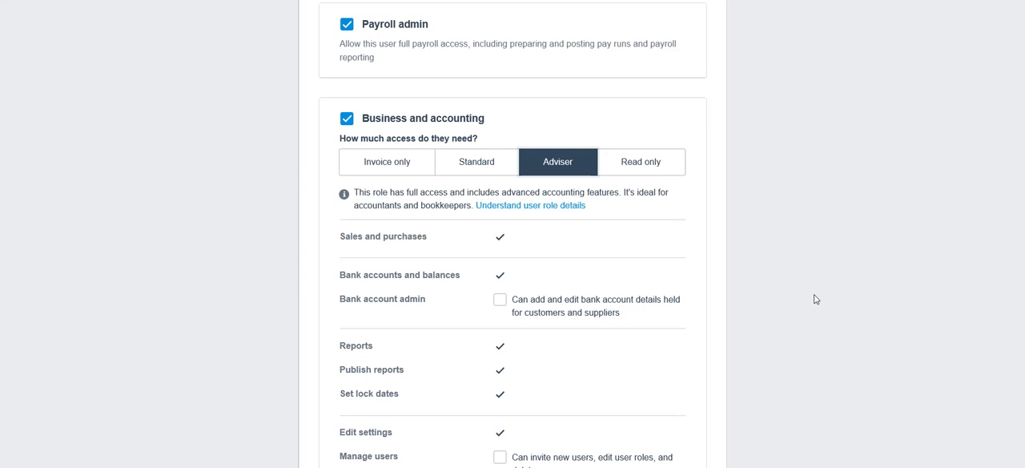
mouse_move(613, 342)
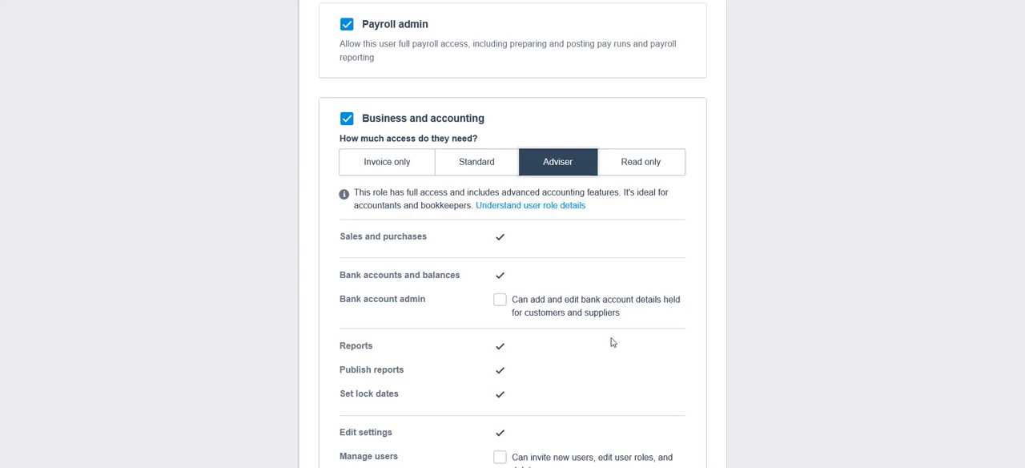
scroll("down", 3)
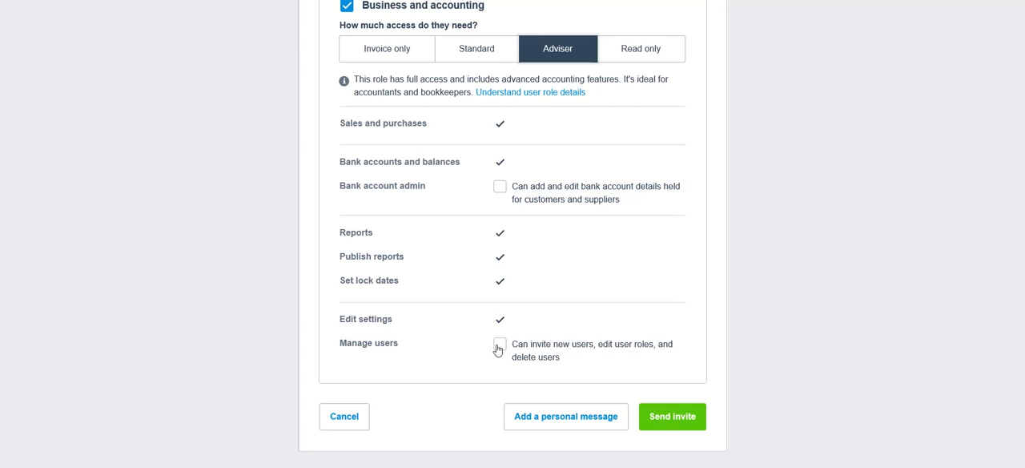
left_click(500, 343)
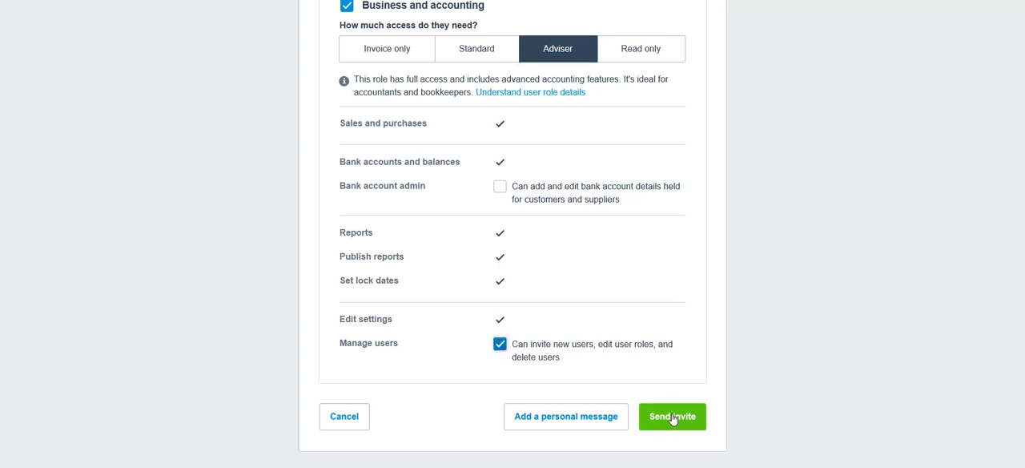
left_click(672, 415)
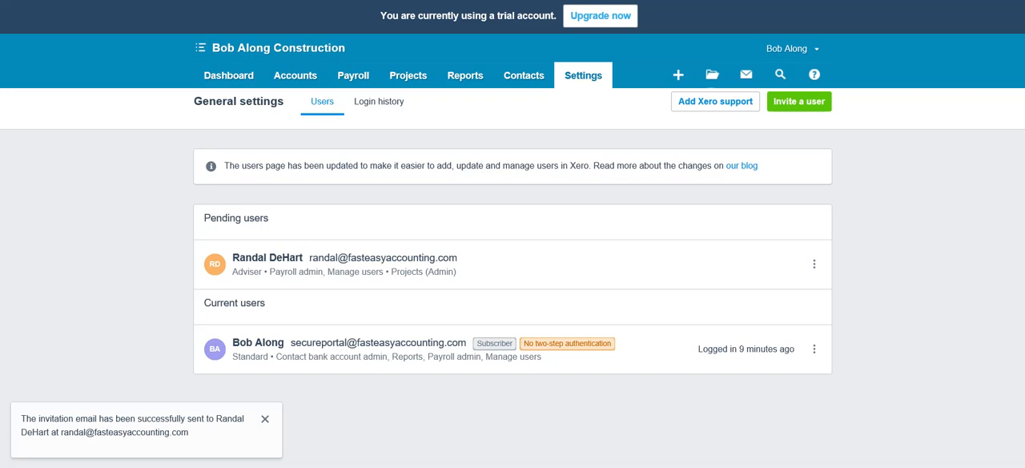
left_click(266, 419)
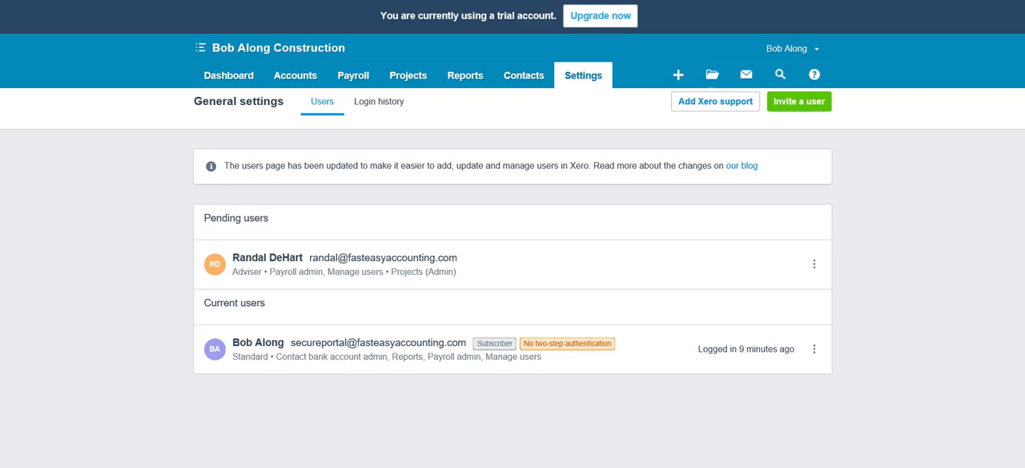
mouse_move(122, 145)
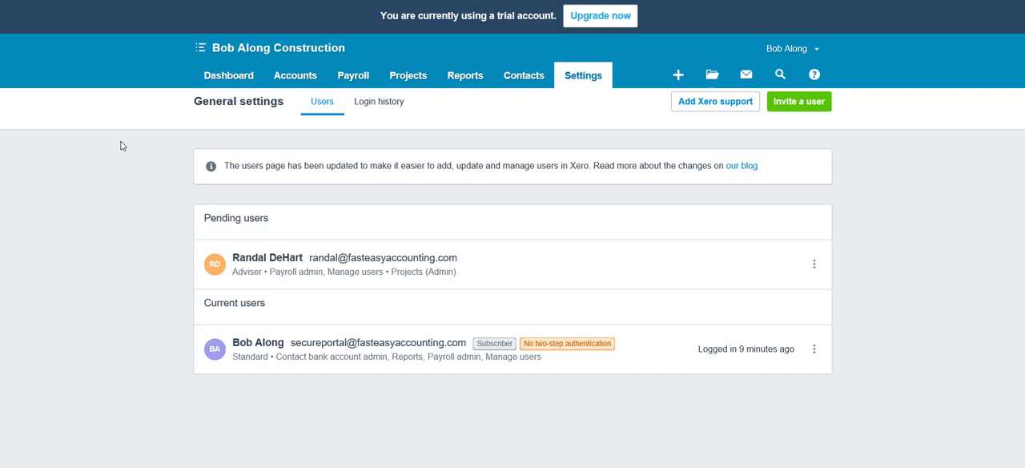
mouse_move(125, 168)
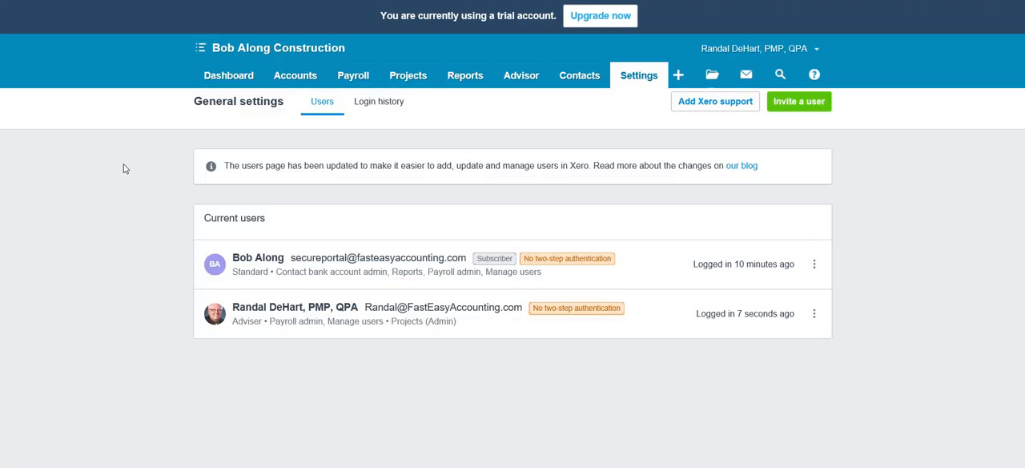
mouse_move(324, 284)
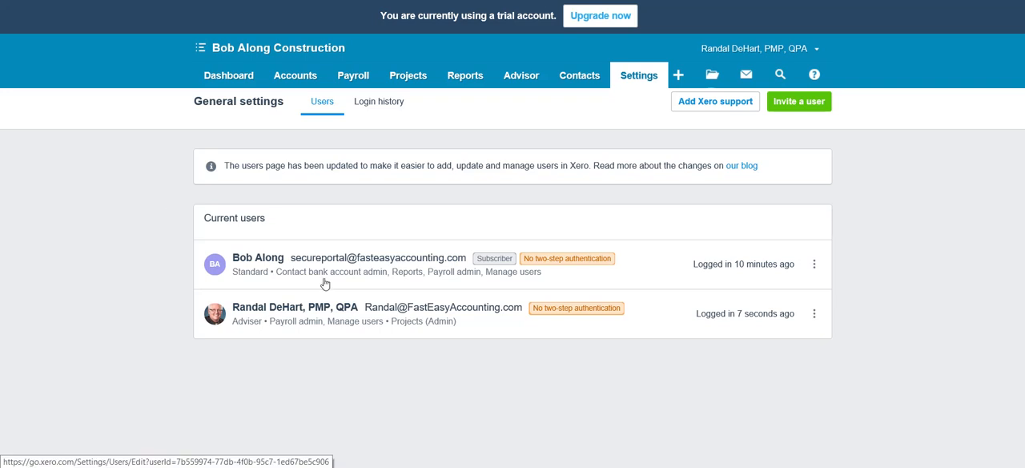
mouse_move(330, 314)
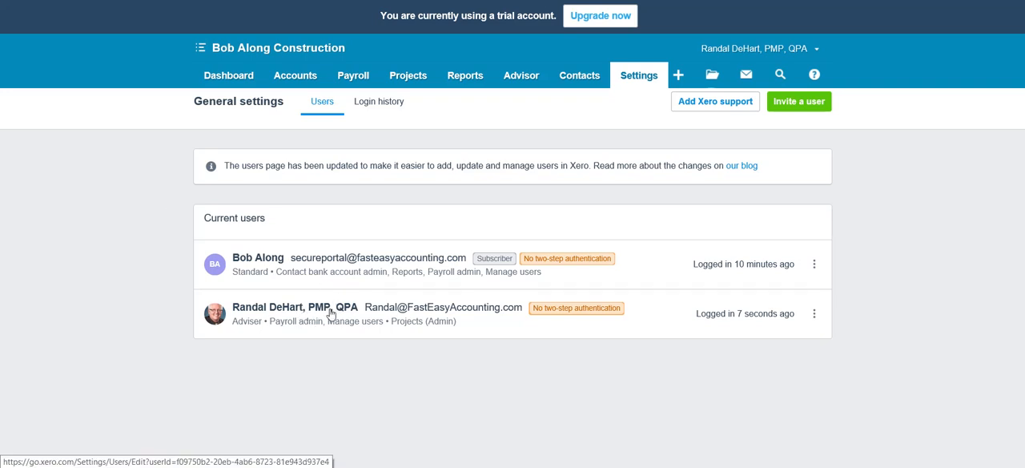
mouse_move(265, 322)
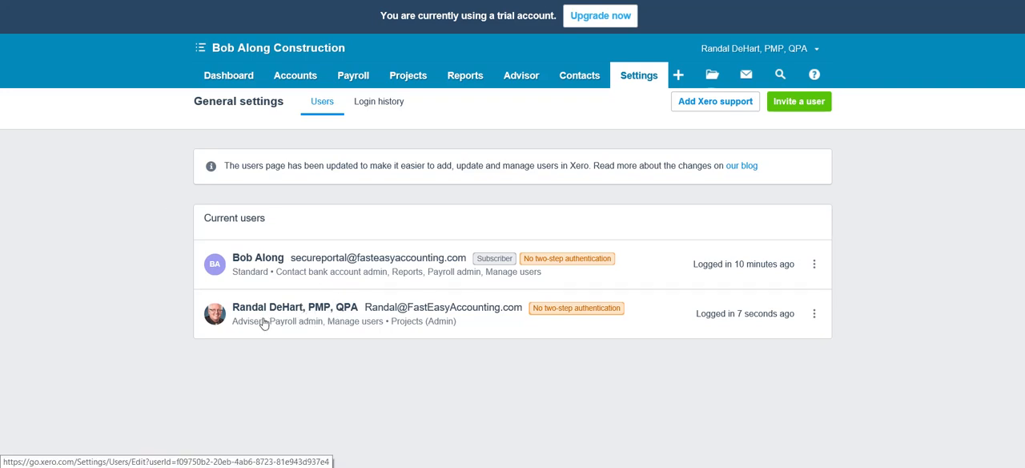
mouse_move(352, 326)
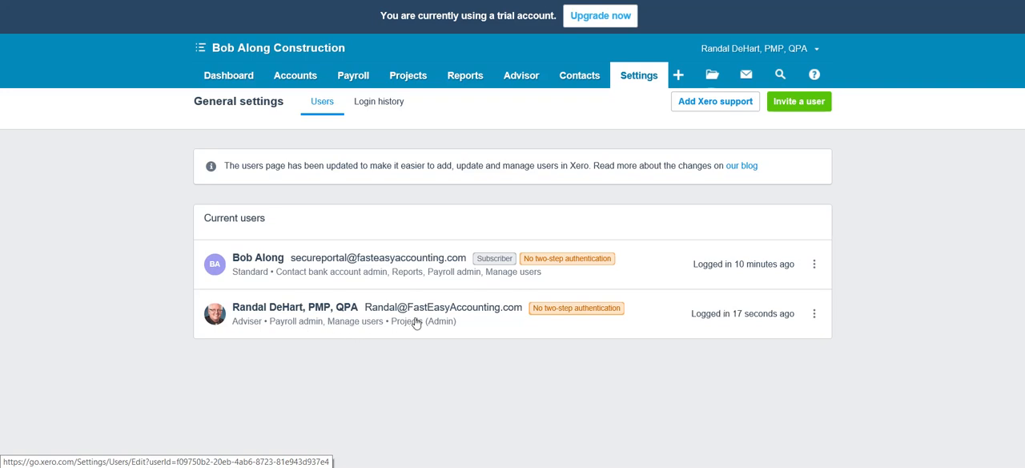
mouse_move(469, 356)
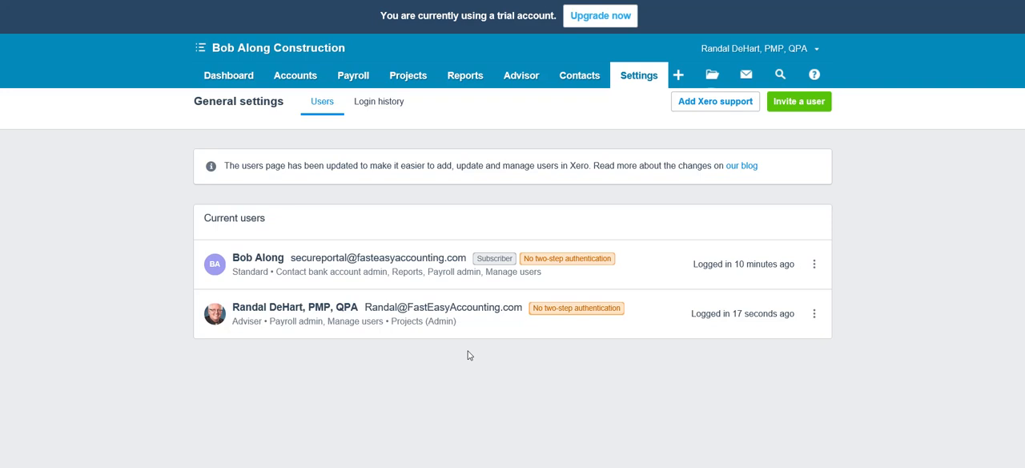